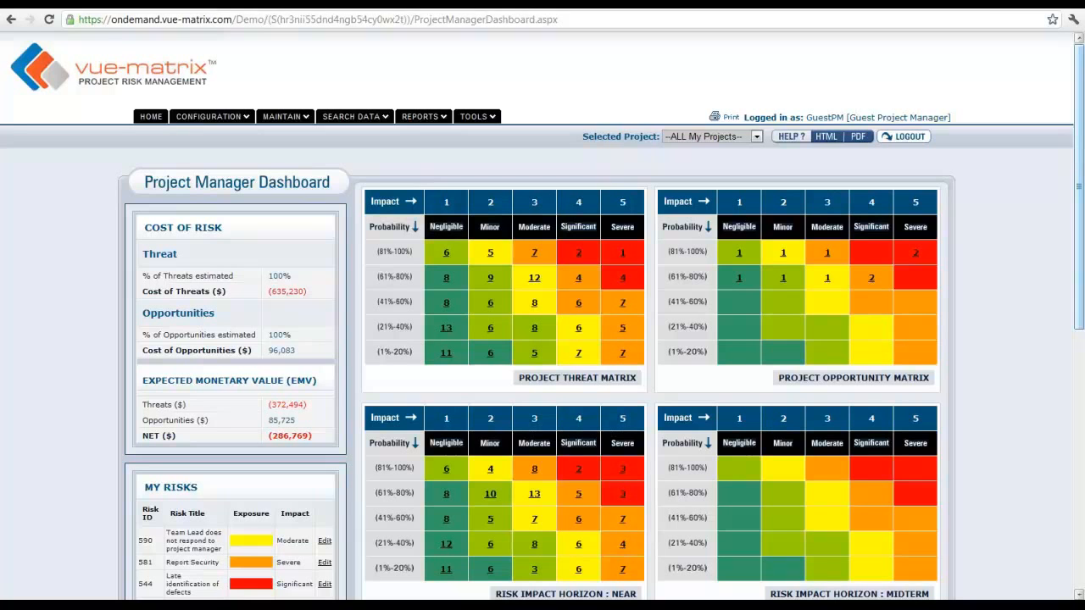
mouse_move(228, 144)
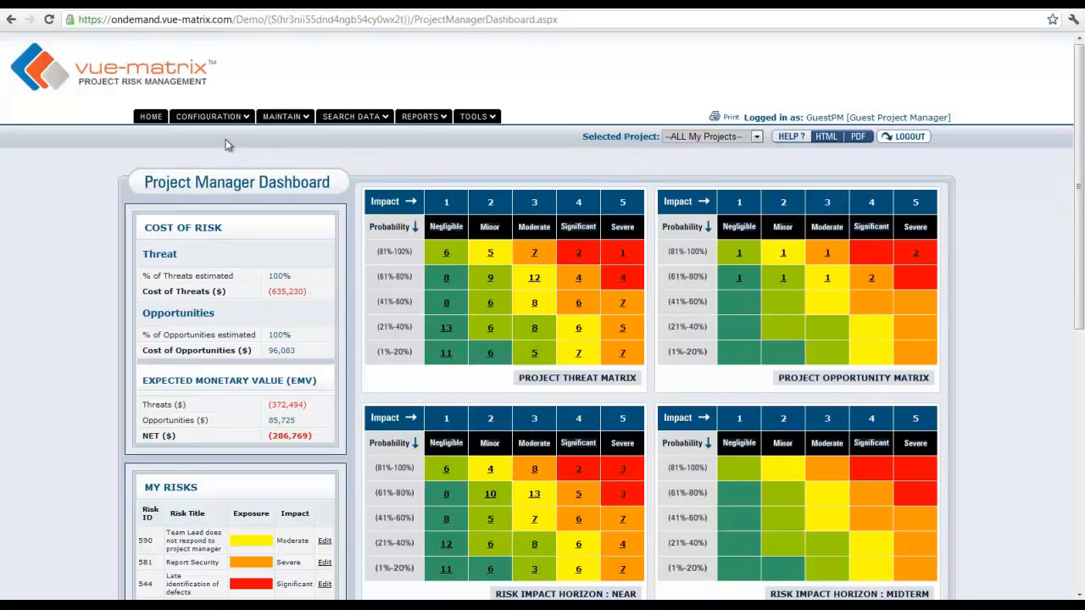
mouse_move(810, 120)
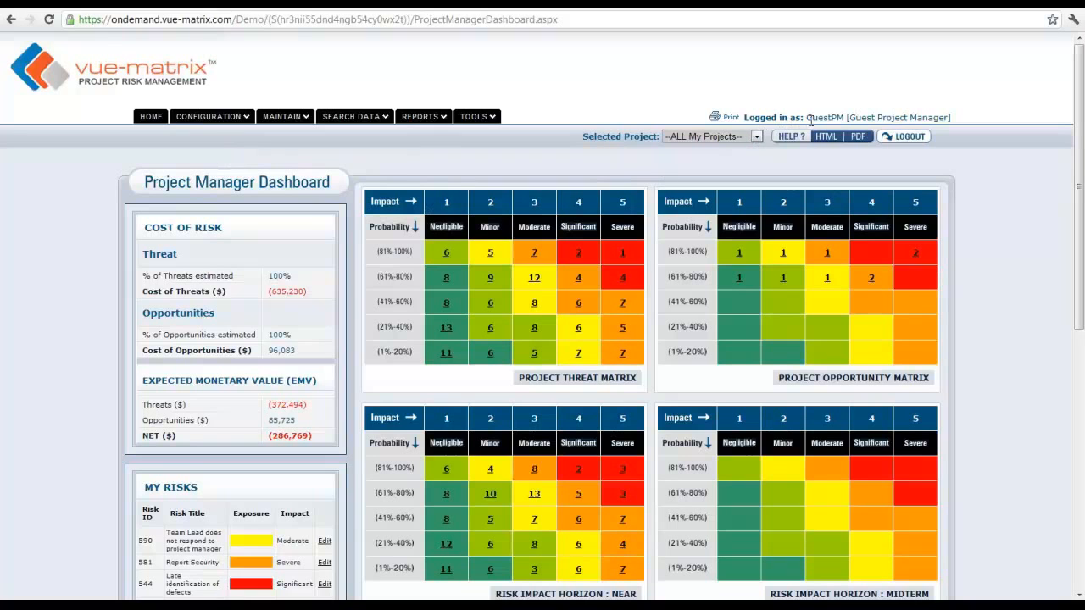
Step: Open the Maintain menu and its Configuration submenu listing the risk settings pages
click(286, 116)
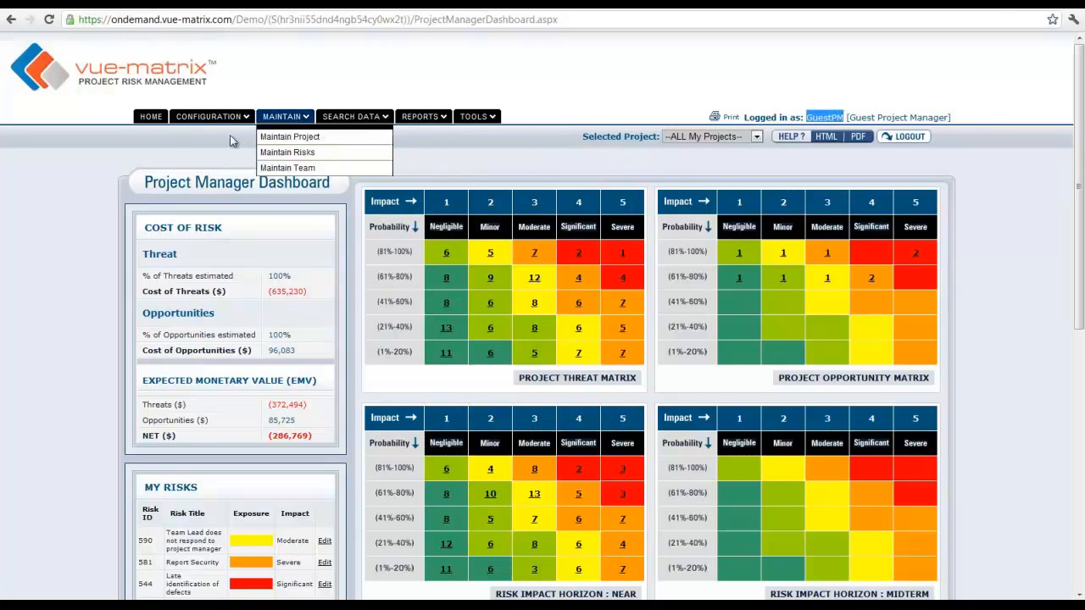
click(208, 116)
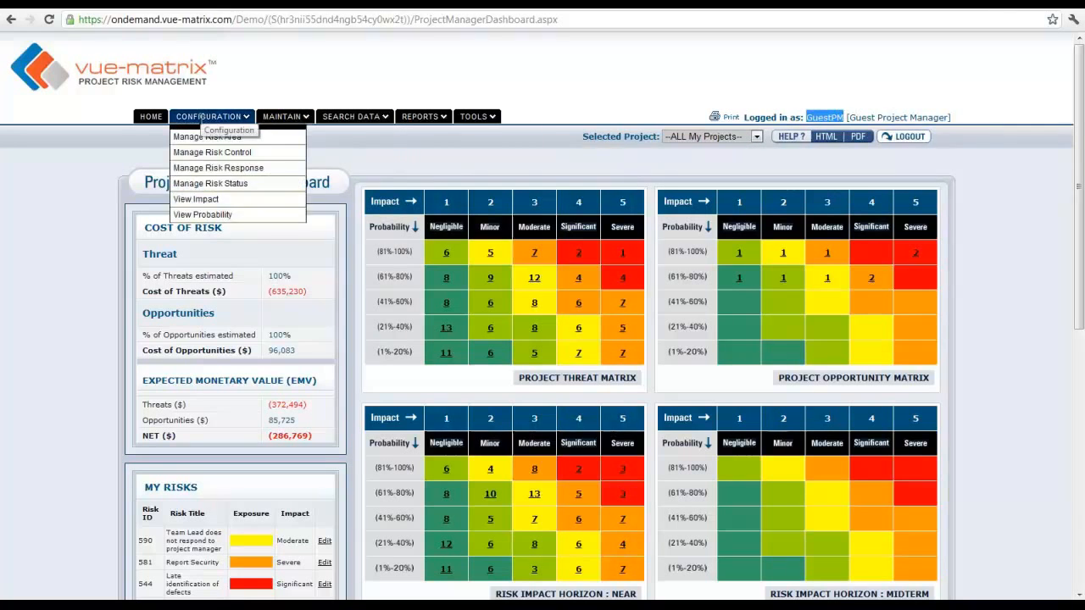
mouse_move(207, 136)
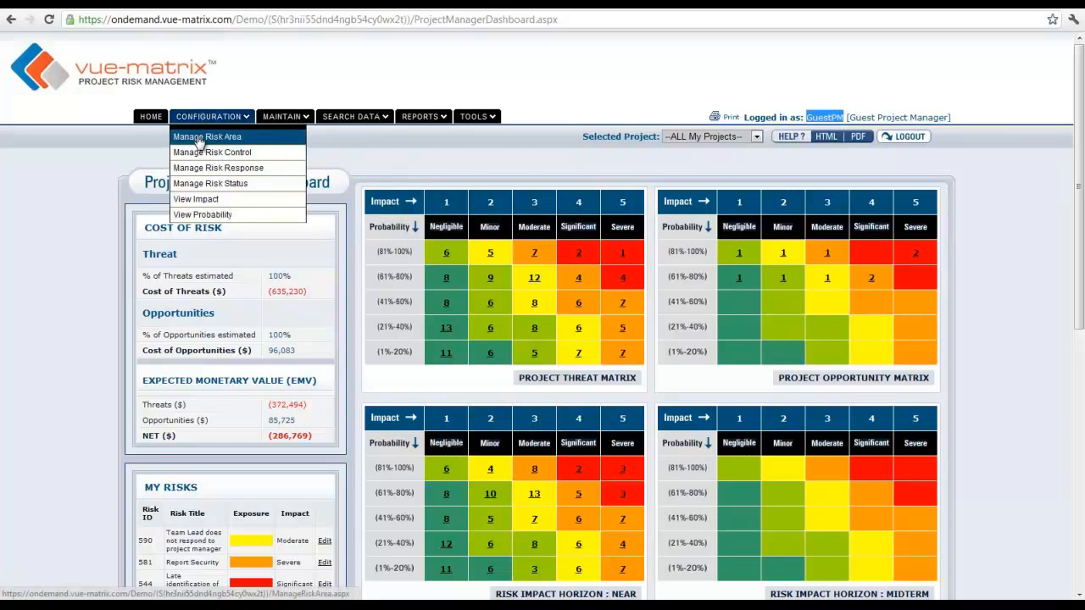
Step: Open Manage Risk Area, view pages 2 and 1, then open the Selected Project dropdown
click(206, 136)
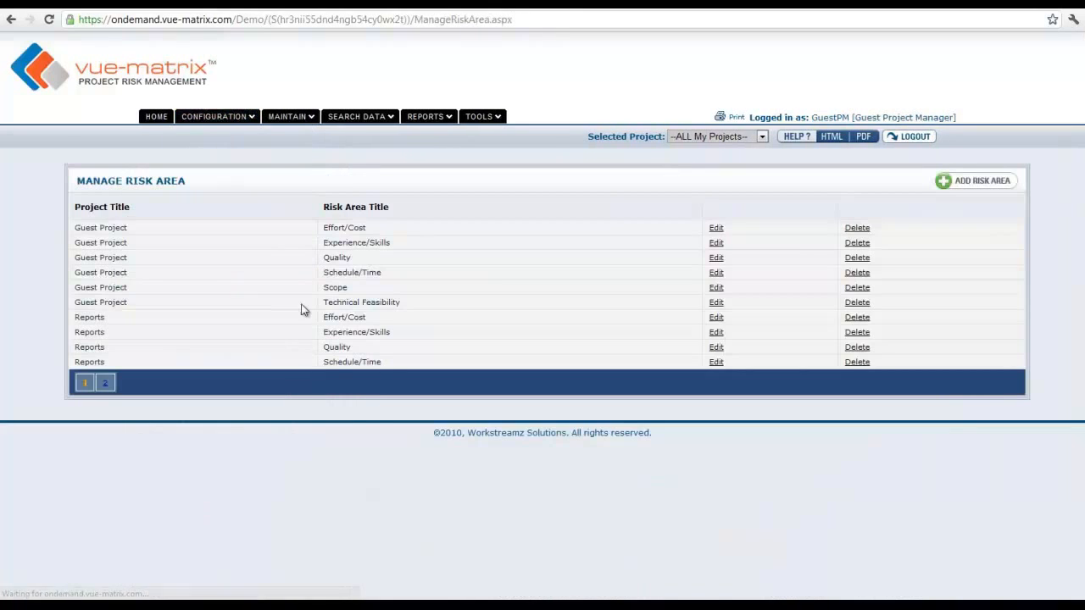
mouse_move(327, 335)
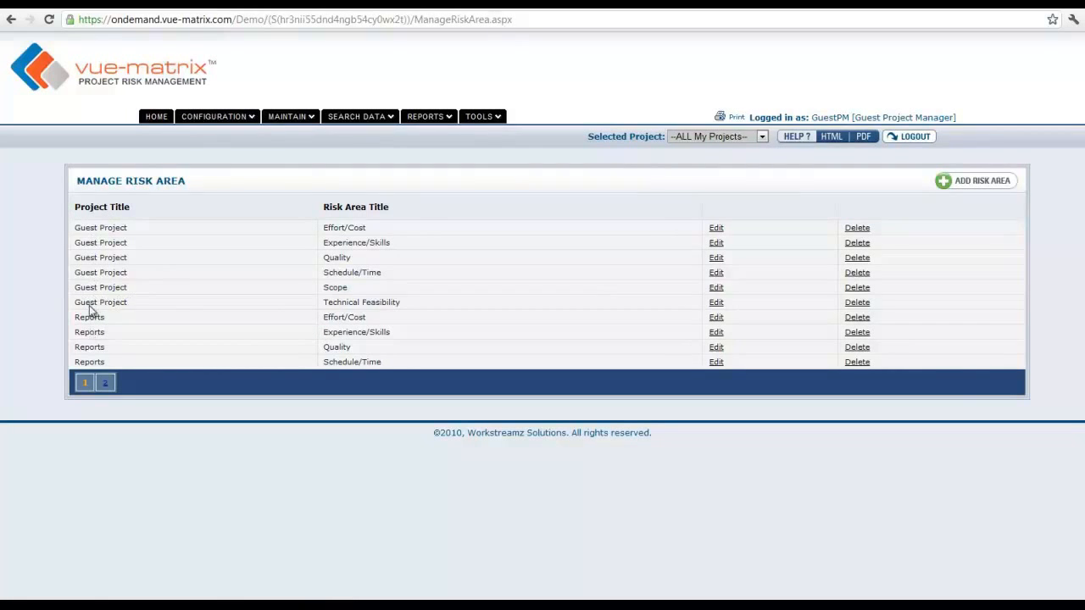
click(104, 353)
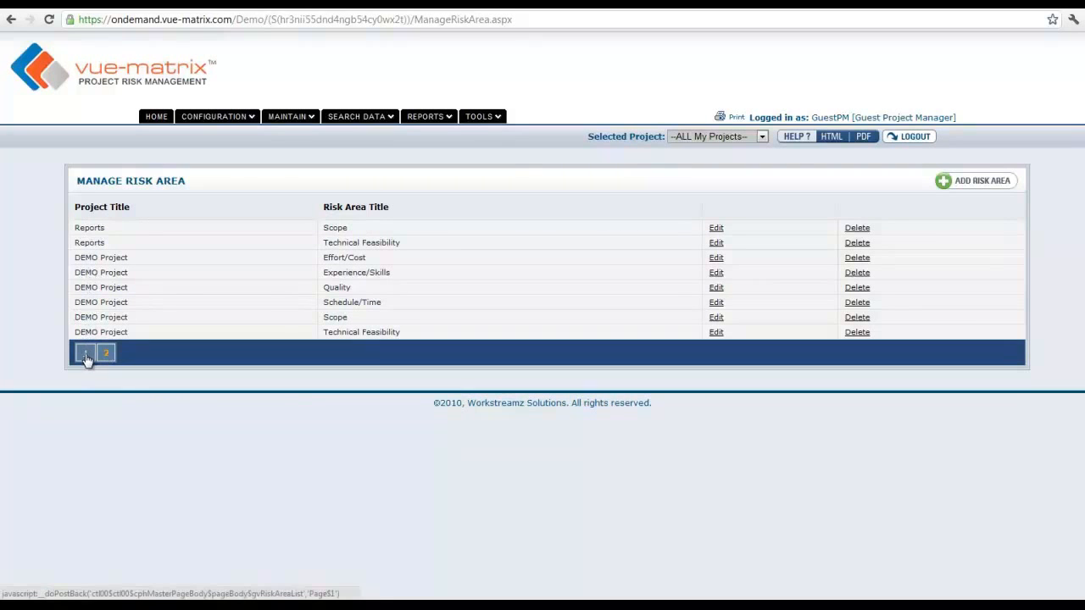
click(760, 137)
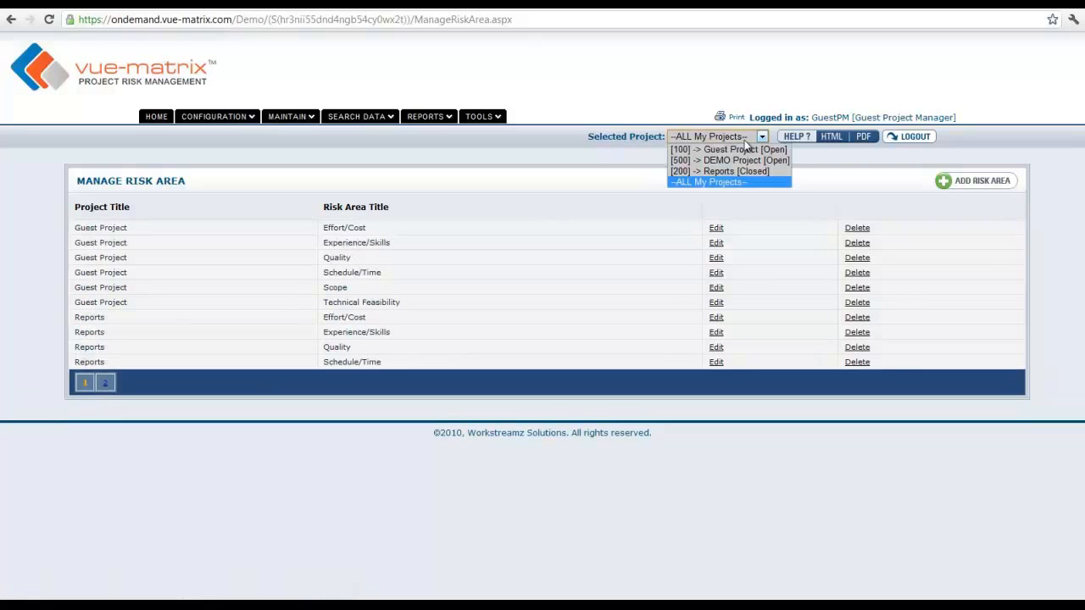
mouse_move(731, 149)
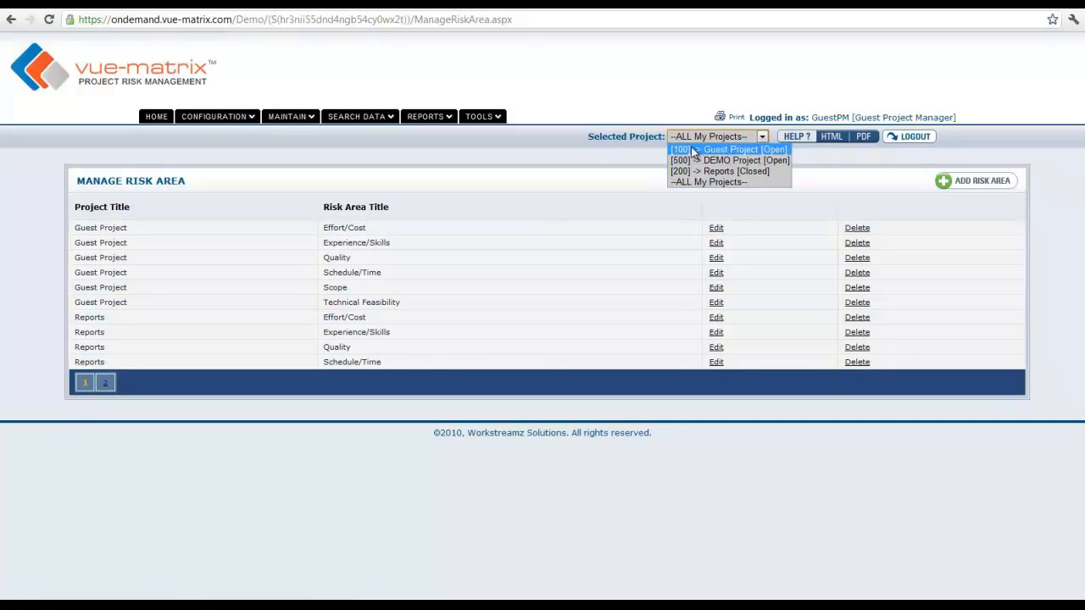
mouse_move(719, 170)
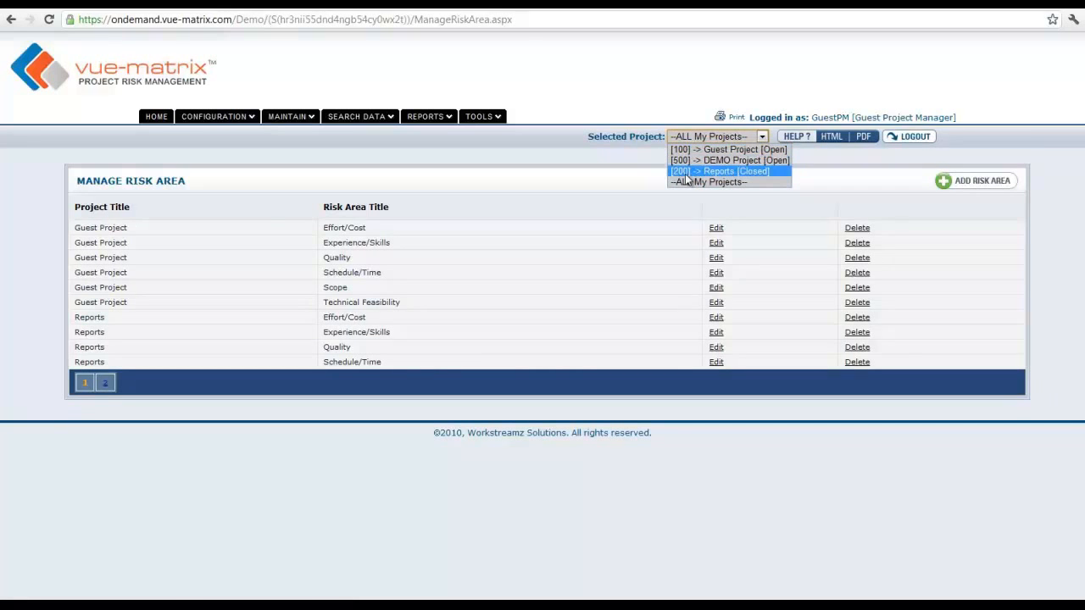
mouse_move(572, 171)
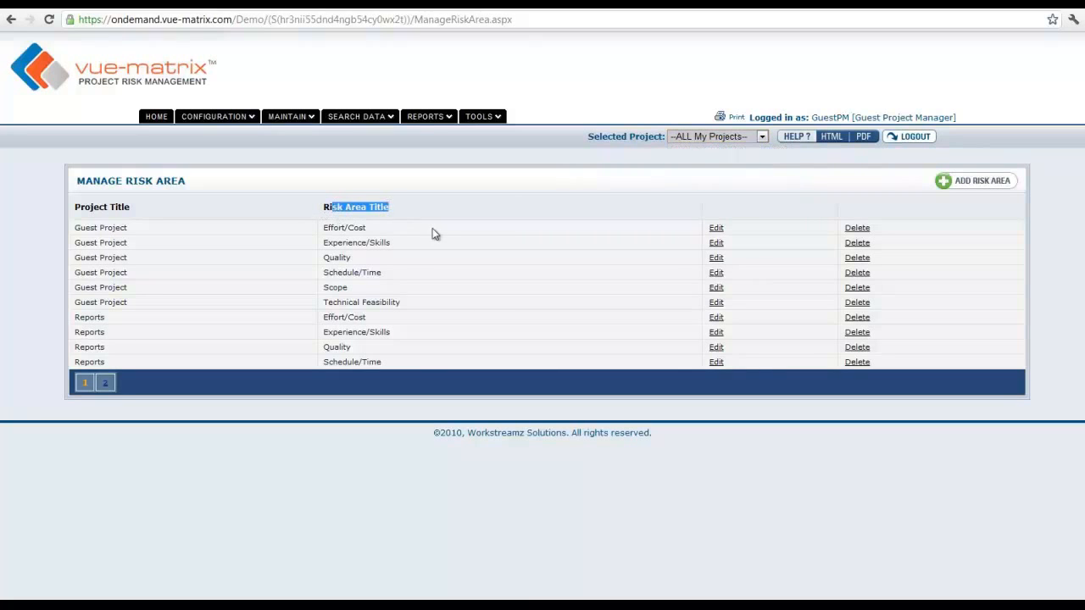
mouse_move(426, 229)
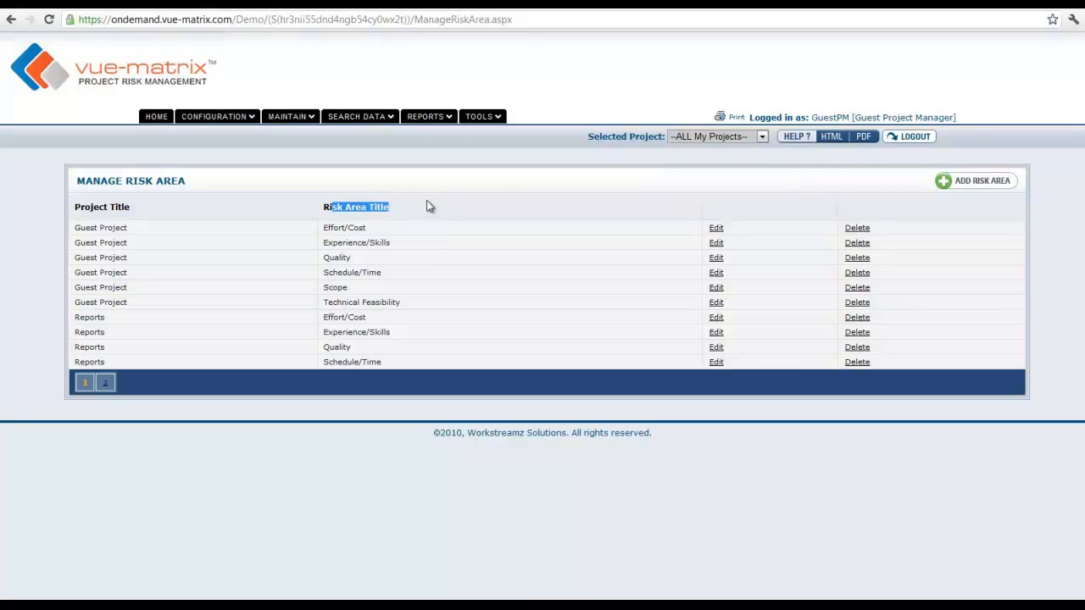
mouse_move(423, 210)
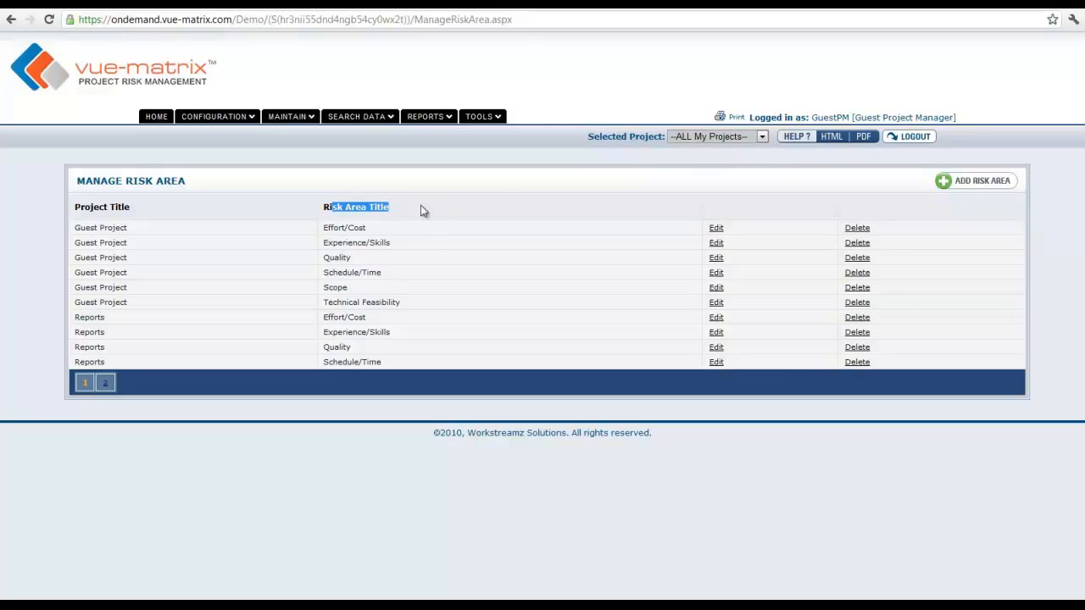
mouse_move(415, 218)
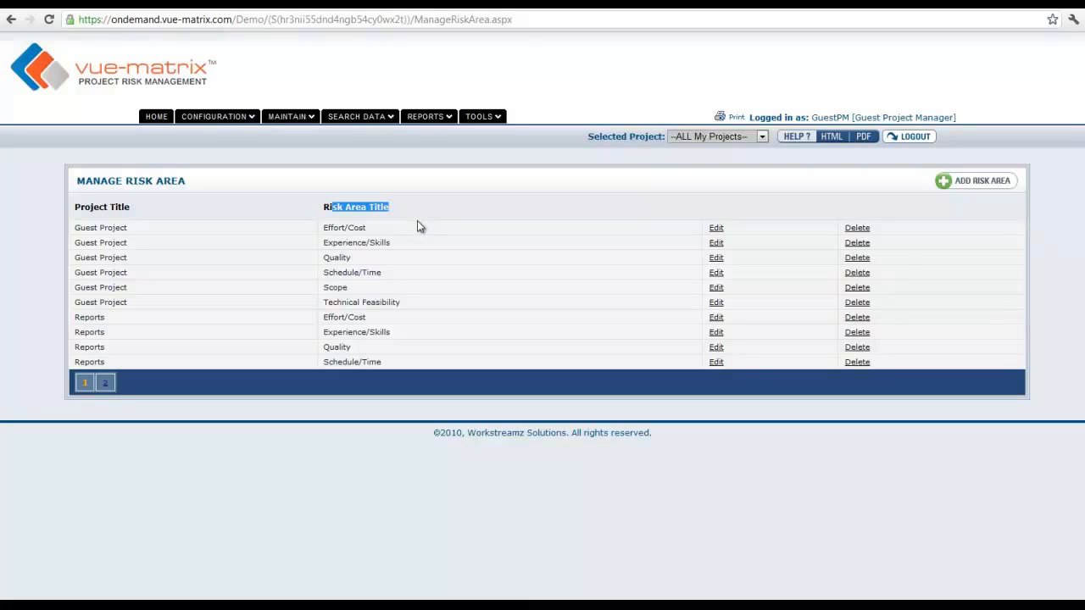
mouse_move(424, 221)
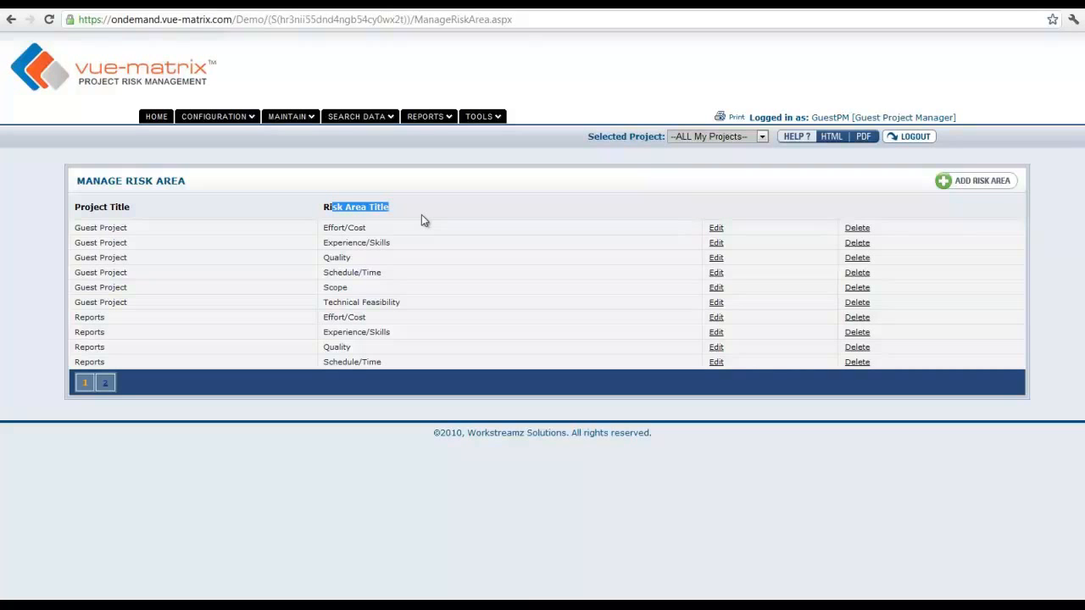
mouse_move(416, 216)
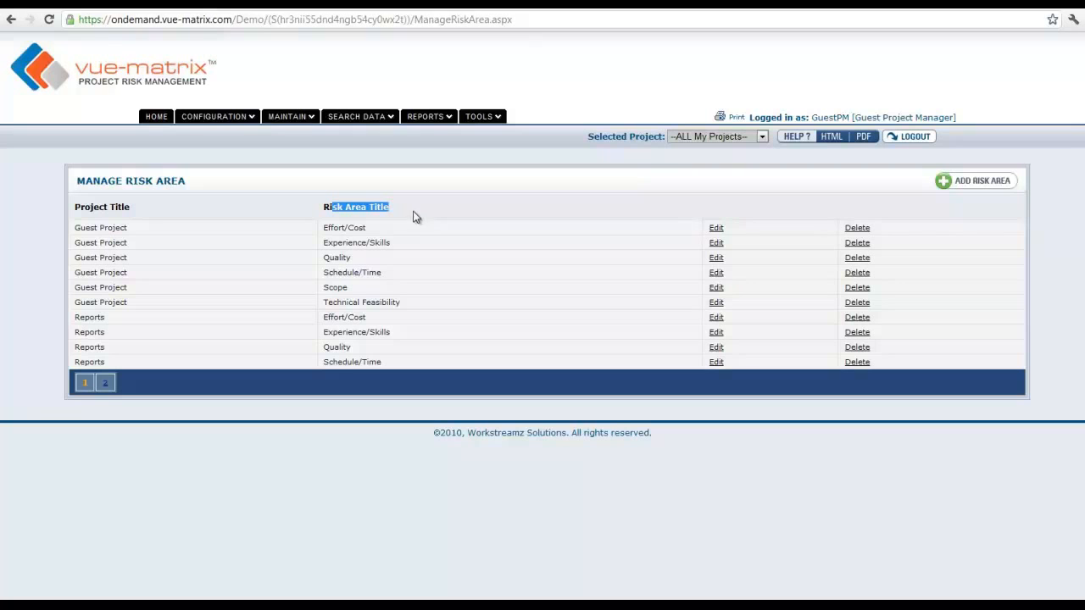
mouse_move(422, 214)
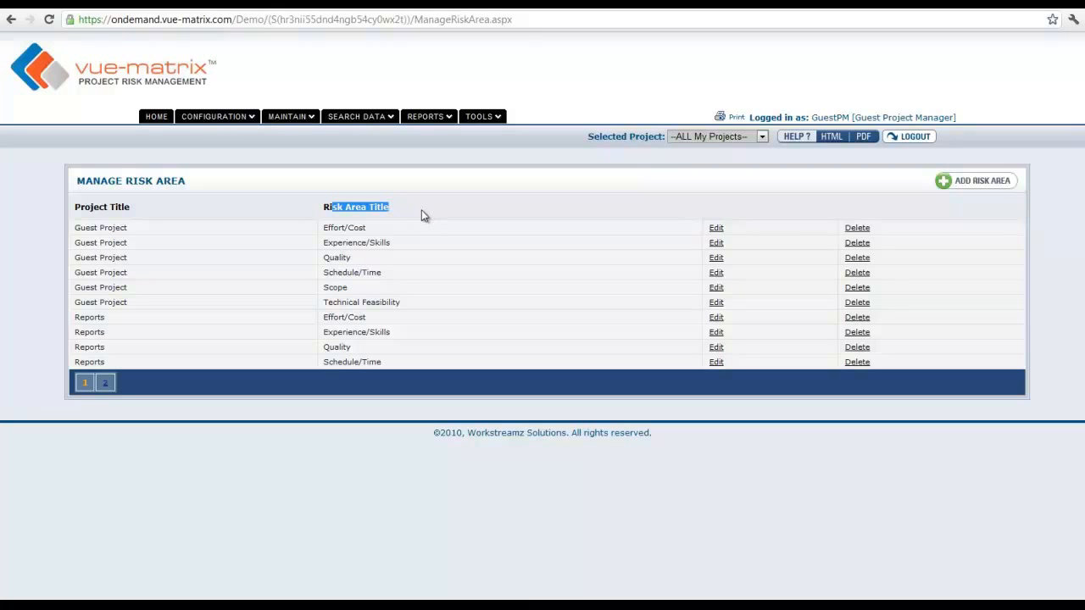
mouse_move(426, 218)
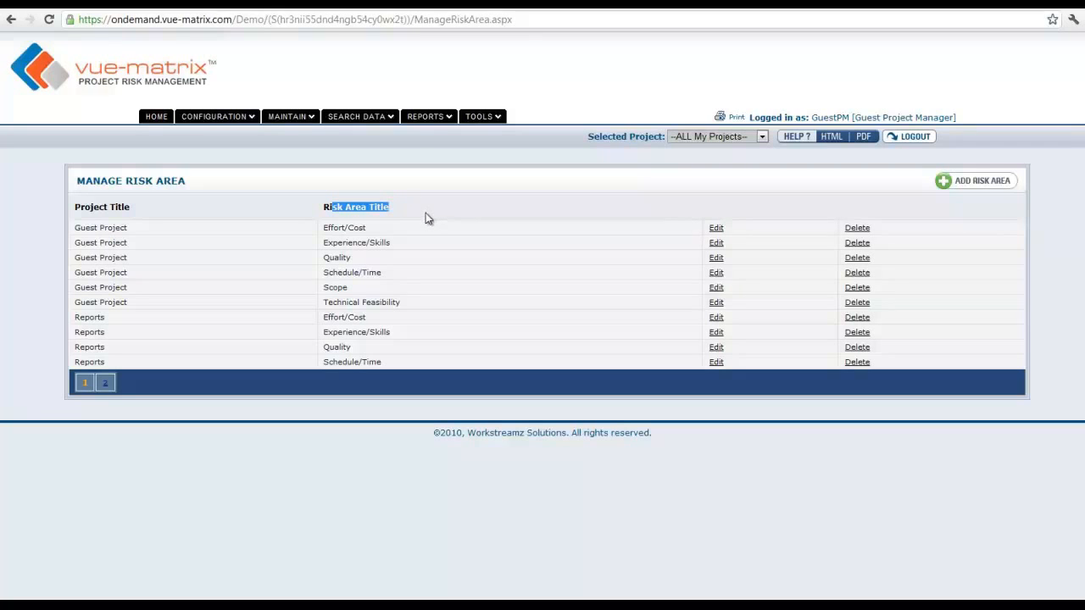
click(759, 136)
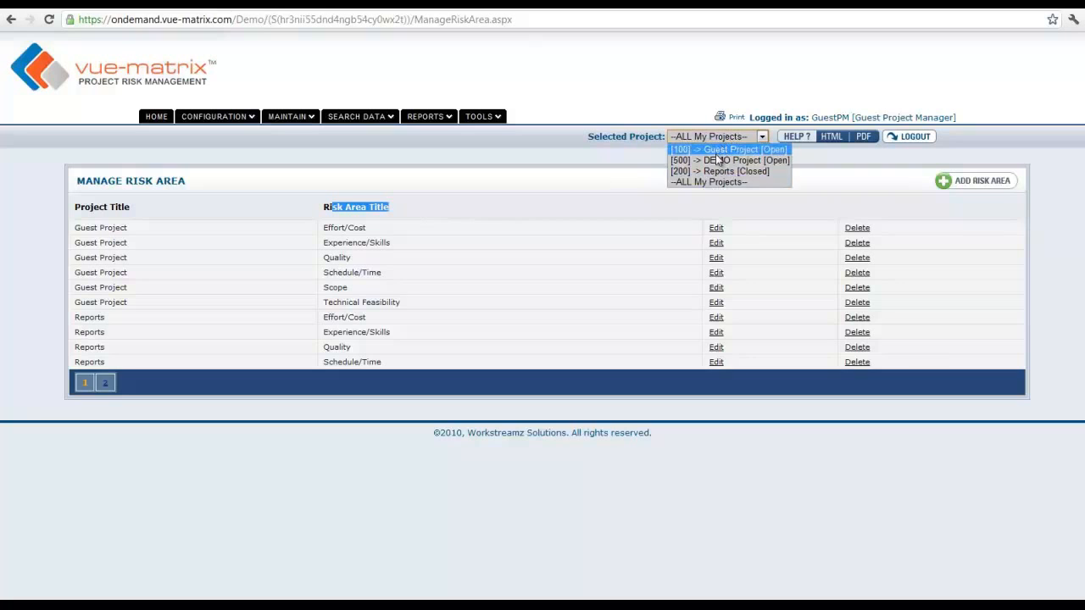
Step: Filter to DEMO Project, edit the Effort/Cost risk area and retitle it 'TEST RISK AREA'
click(731, 160)
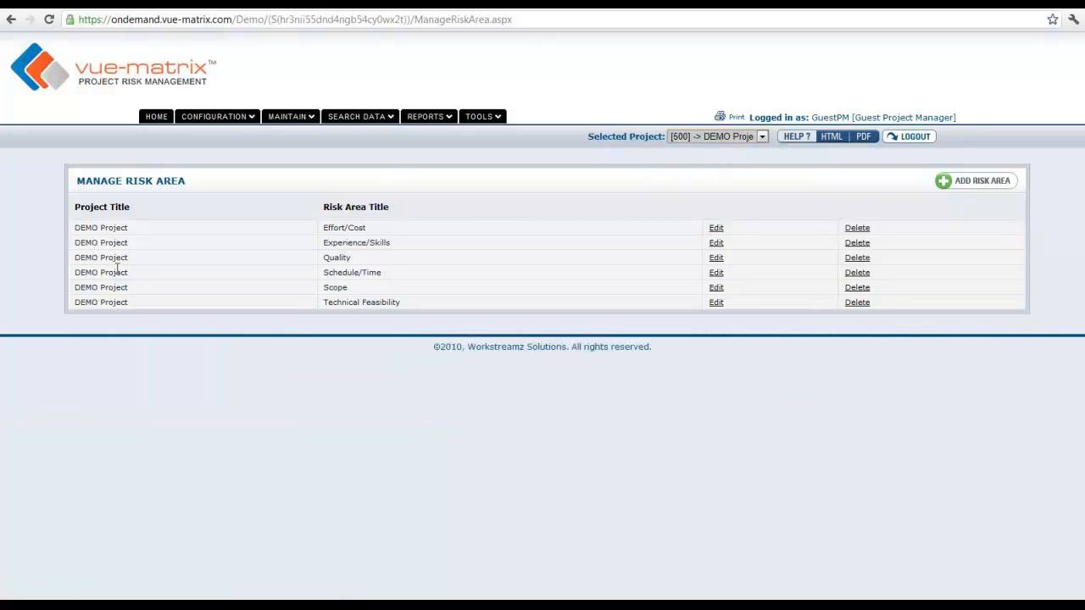
mouse_move(155, 303)
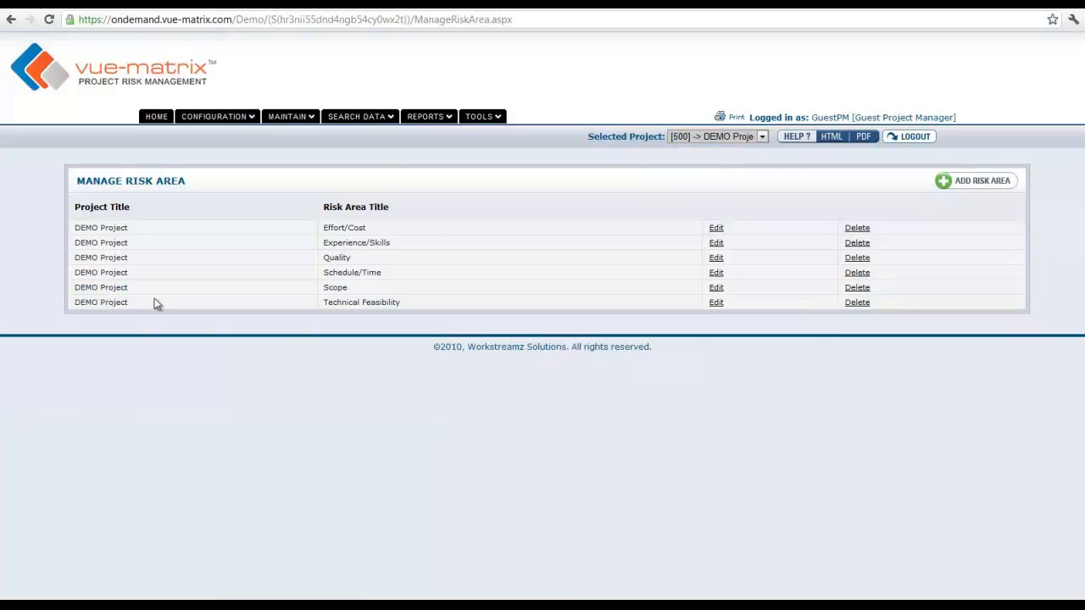
click(974, 181)
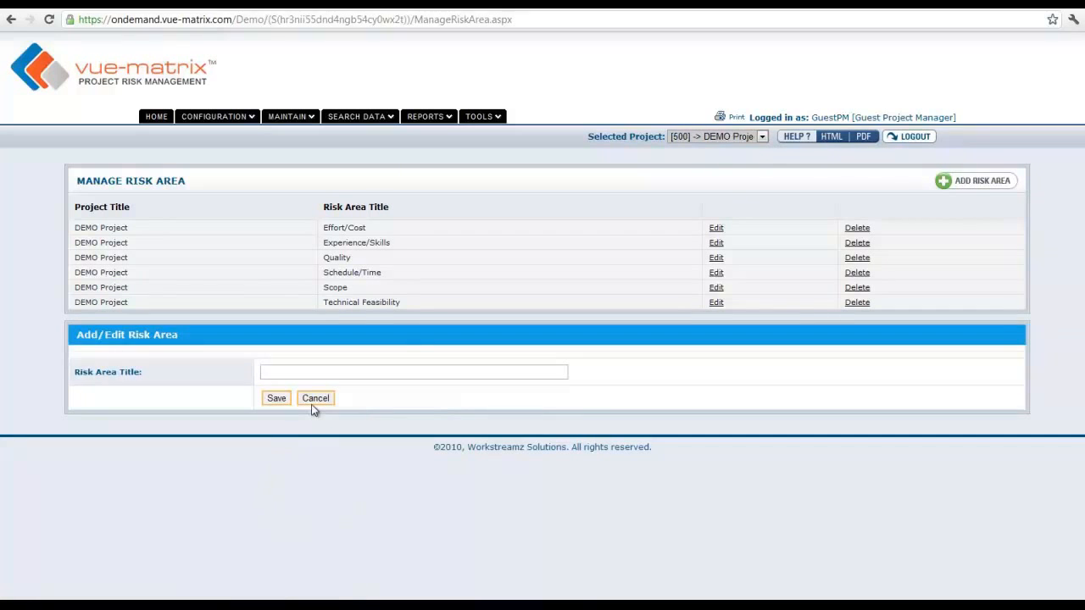
click(716, 227)
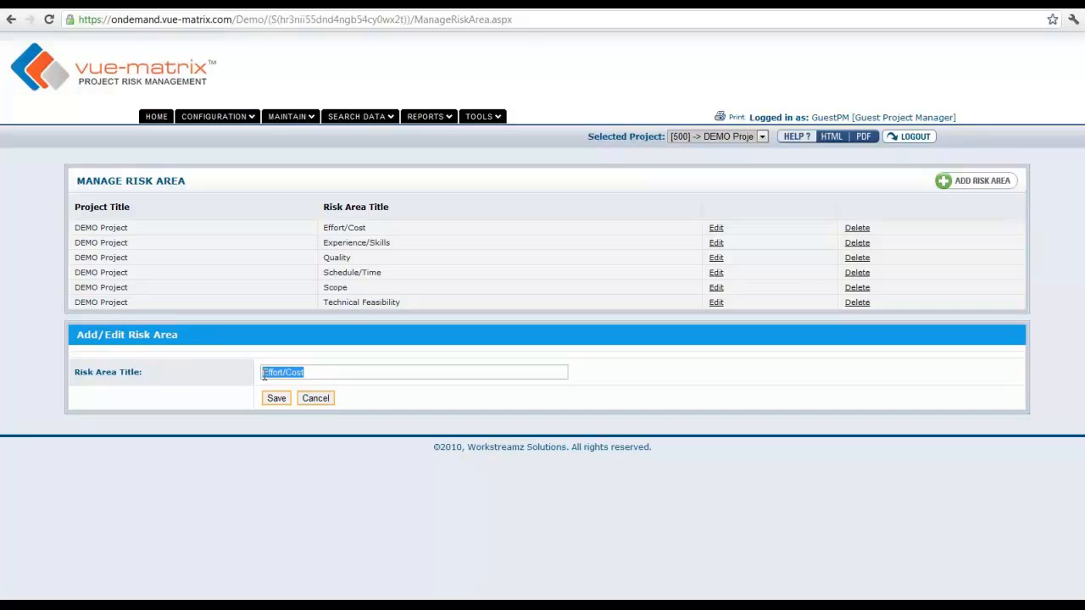
text(TEST)
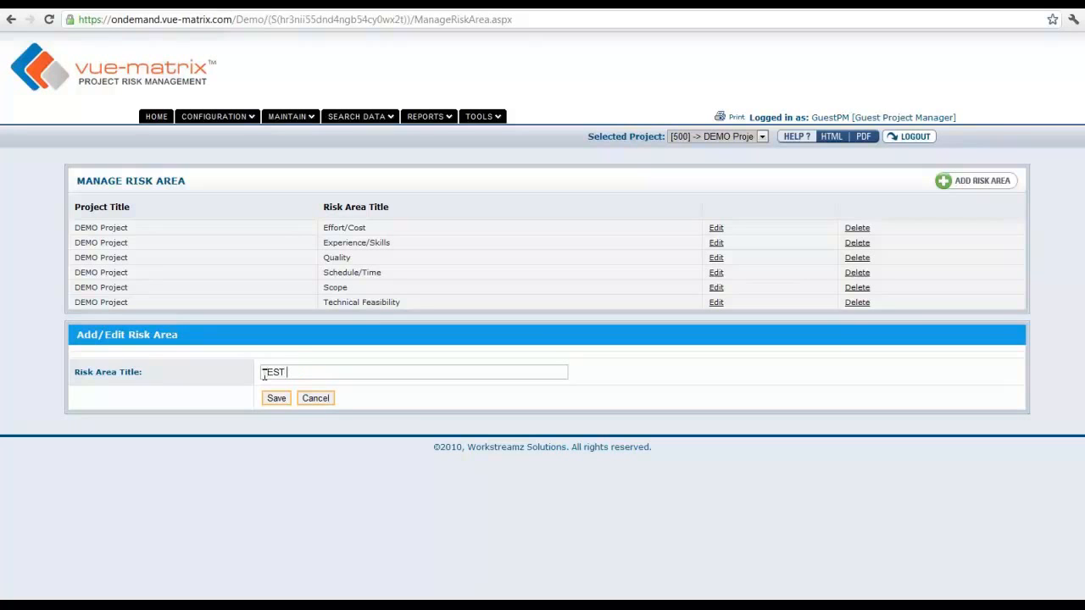
text(R)
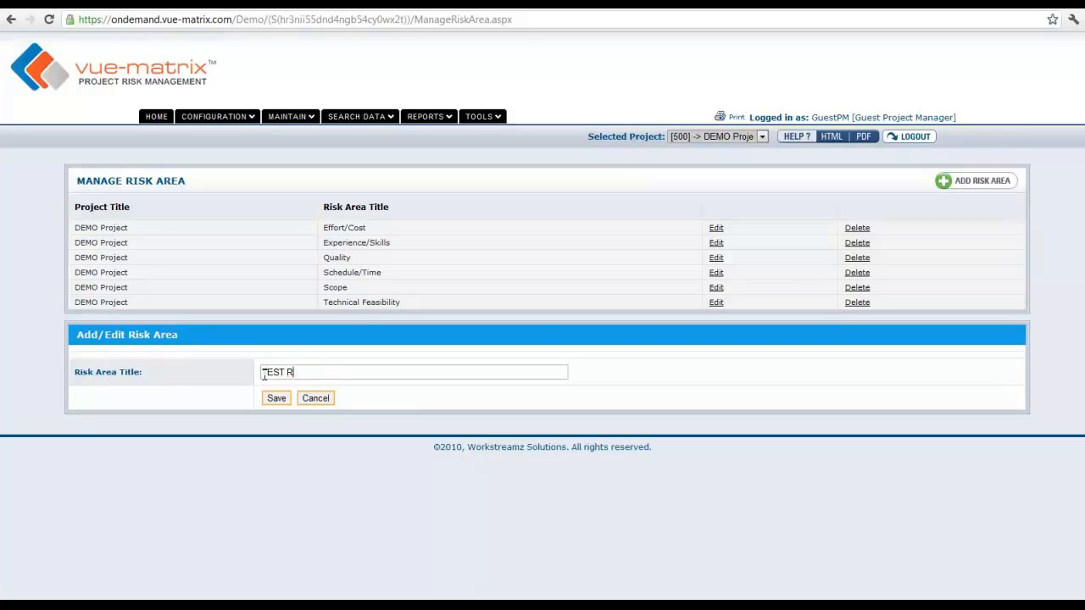
text(ISK AREA)
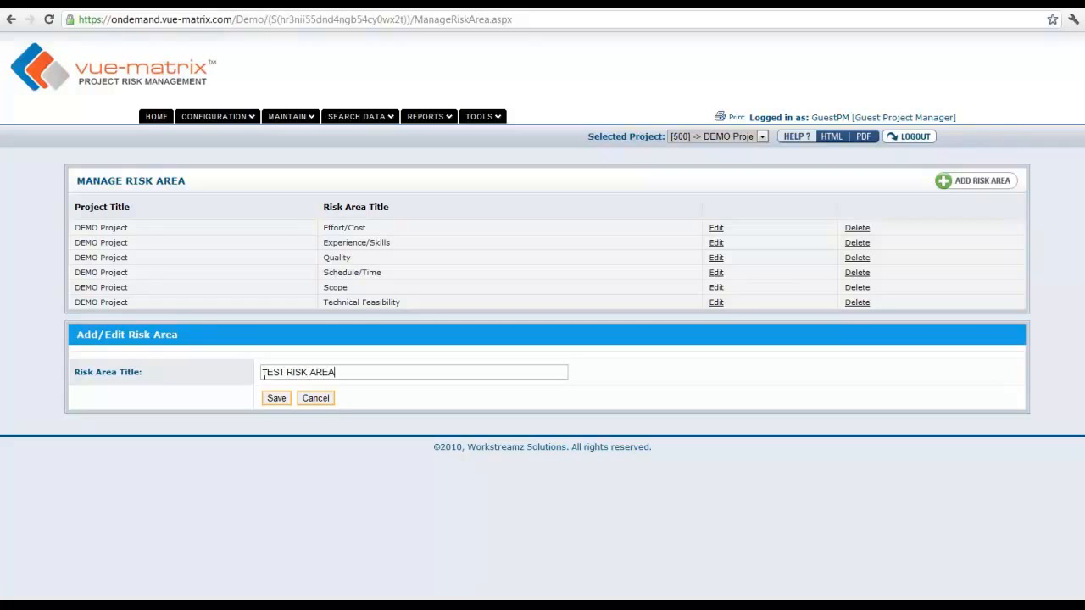
Step: Save the Effort/Cost risk area with its new title 'TEST RISK AREA'
click(275, 399)
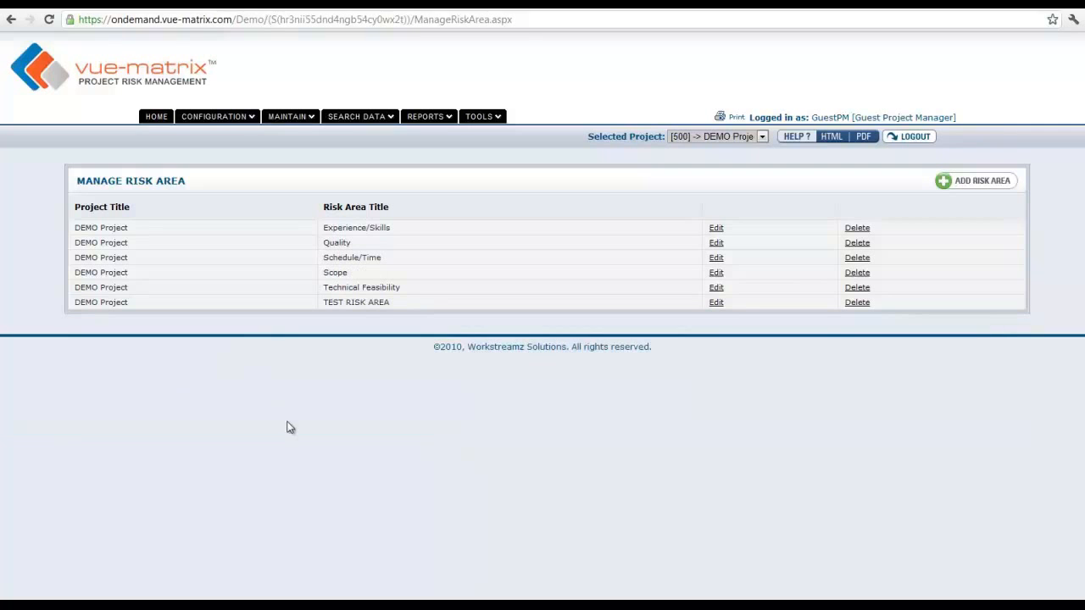
mouse_move(317, 442)
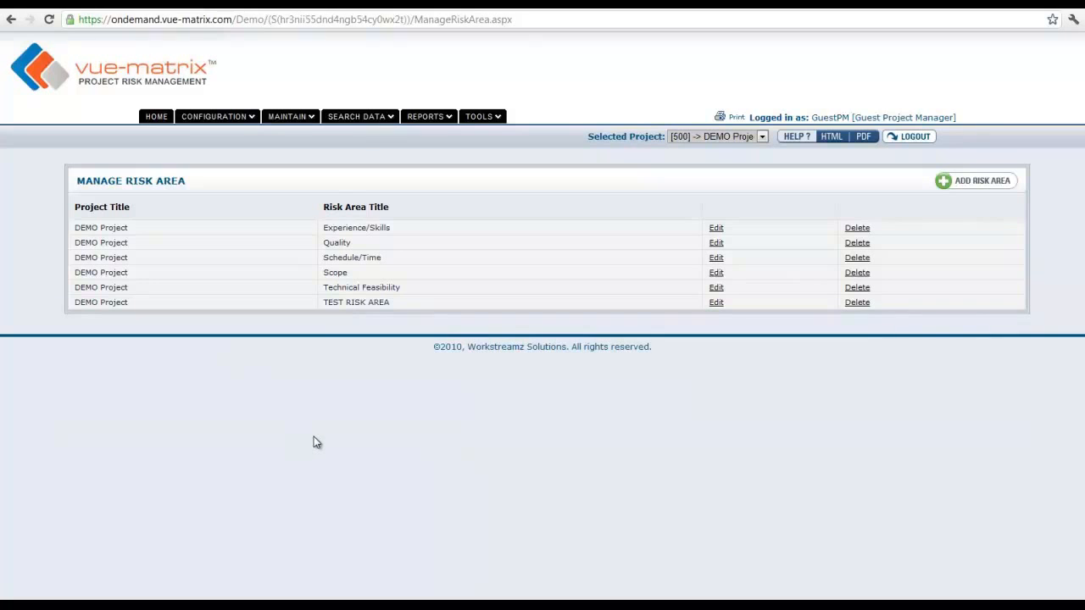
mouse_move(320, 438)
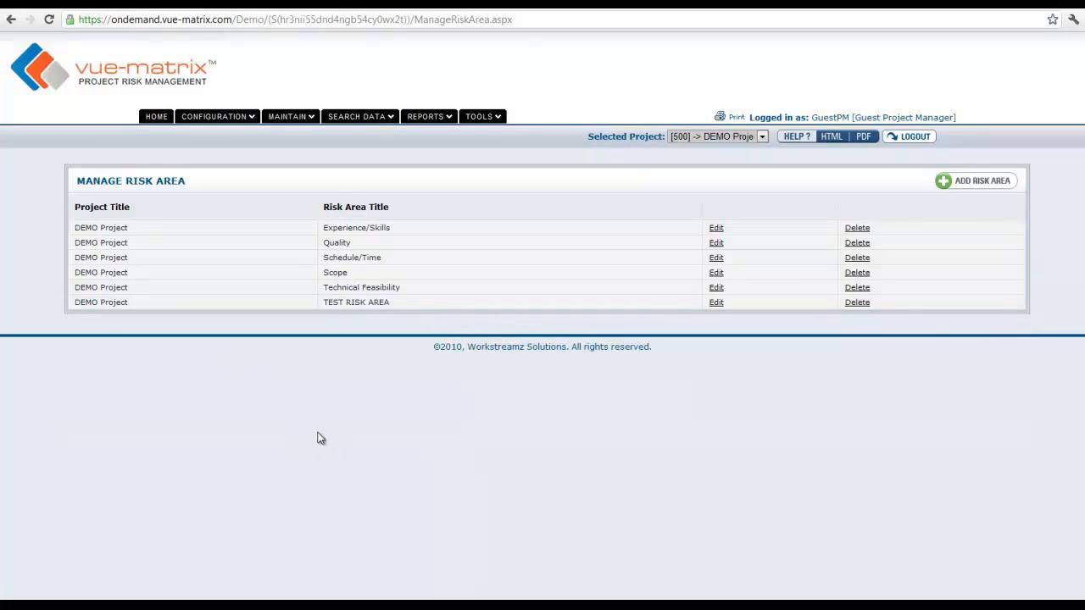
mouse_move(322, 447)
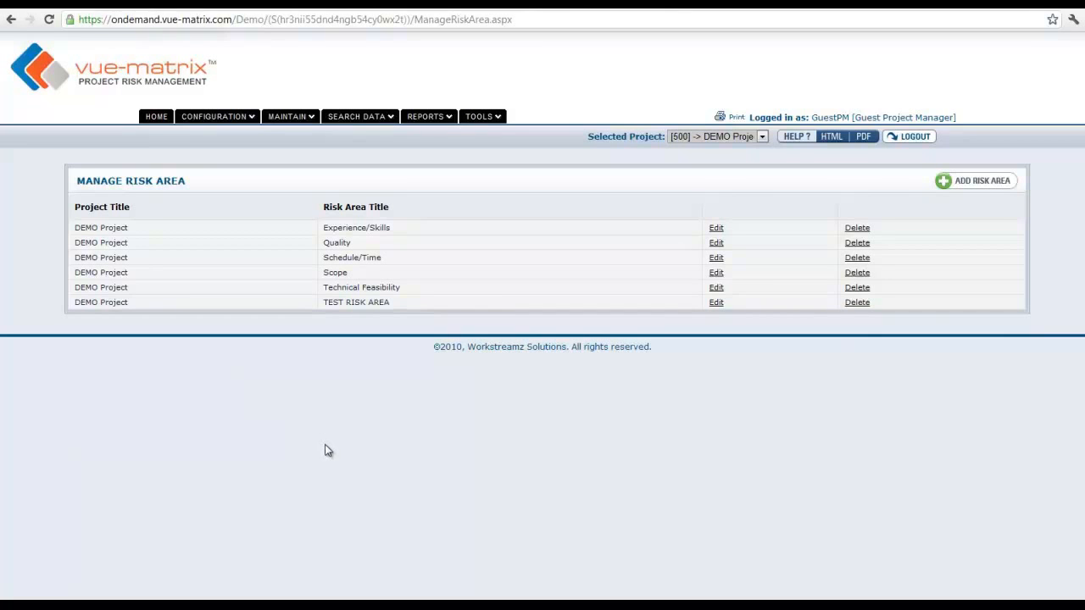
mouse_move(333, 461)
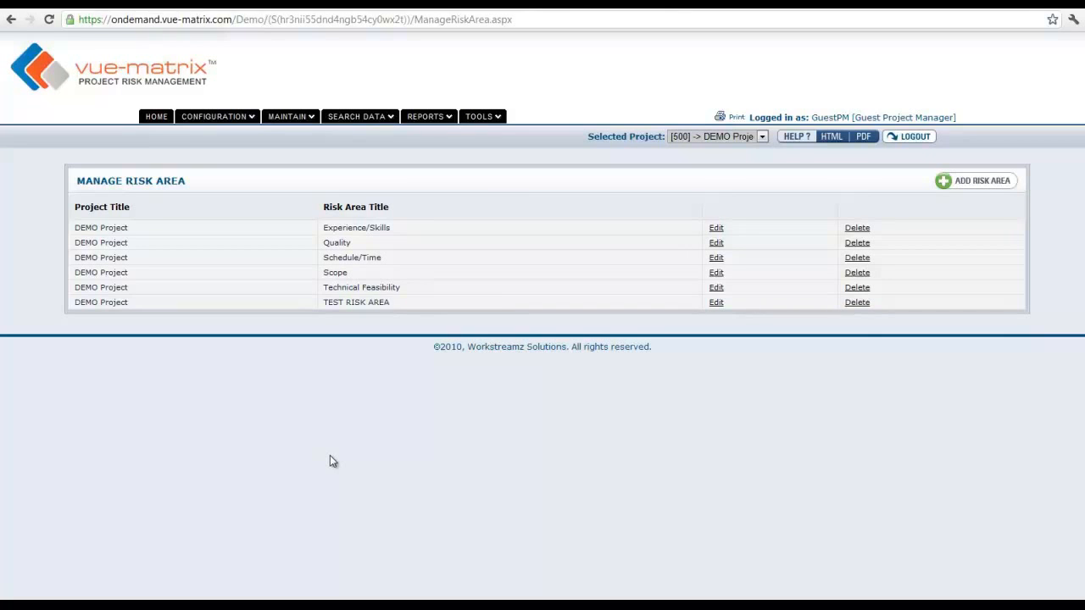
mouse_move(330, 463)
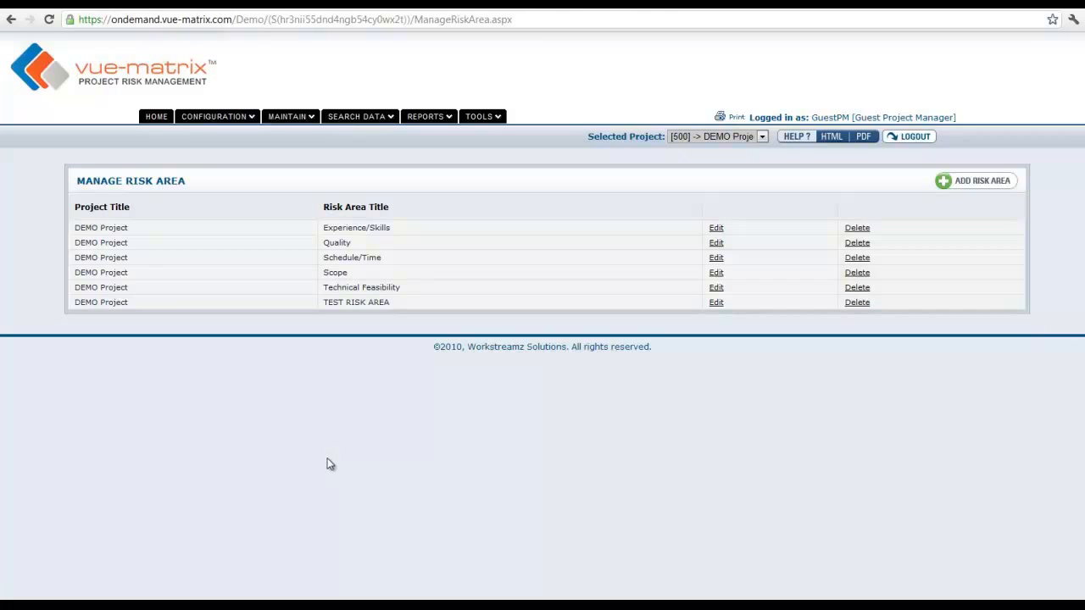
mouse_move(369, 413)
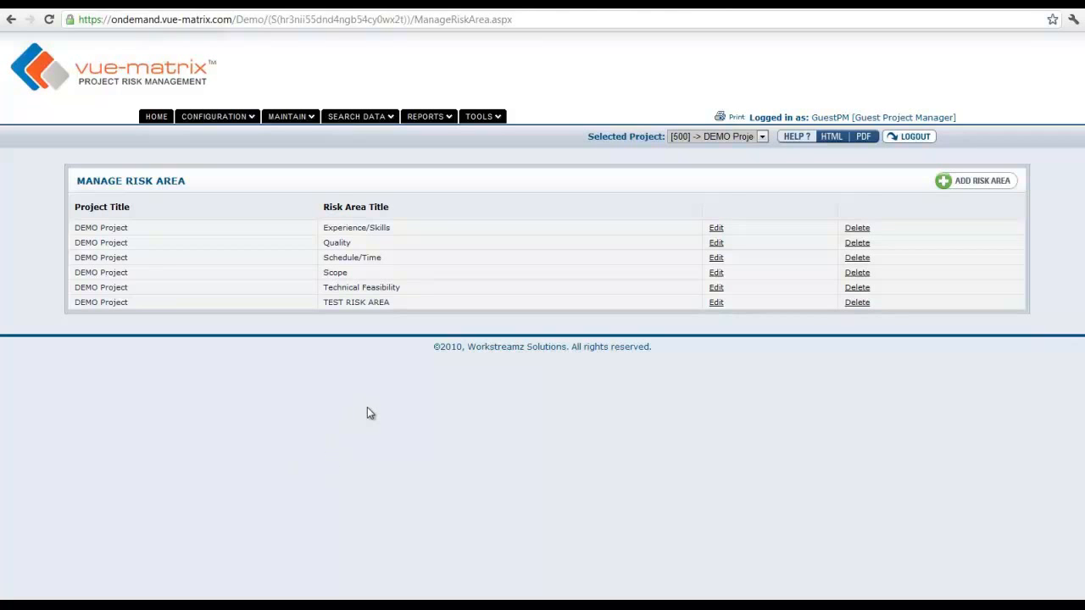
mouse_move(374, 415)
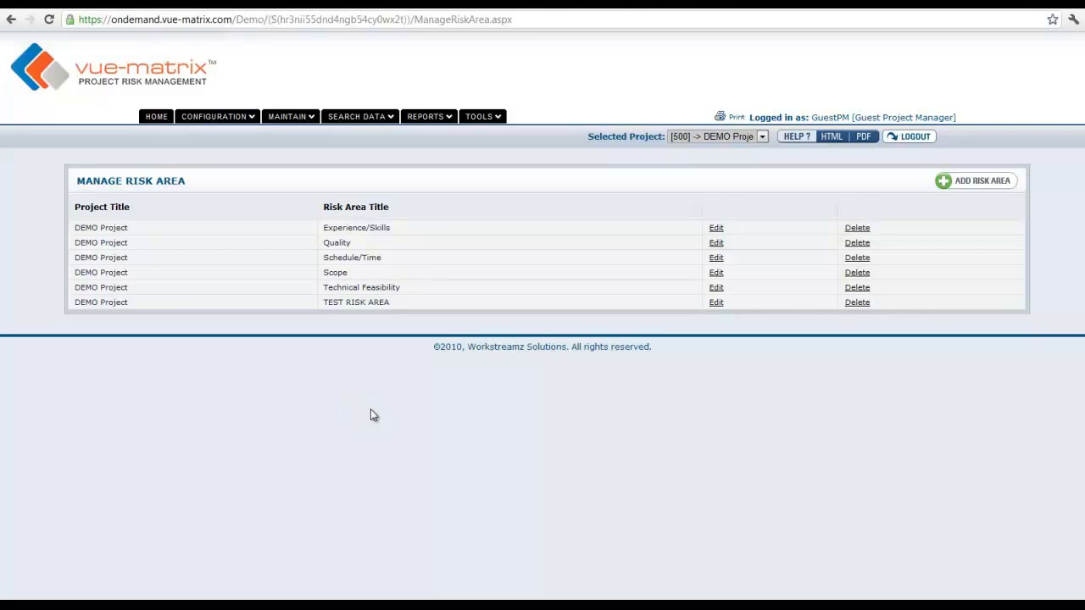
mouse_move(377, 420)
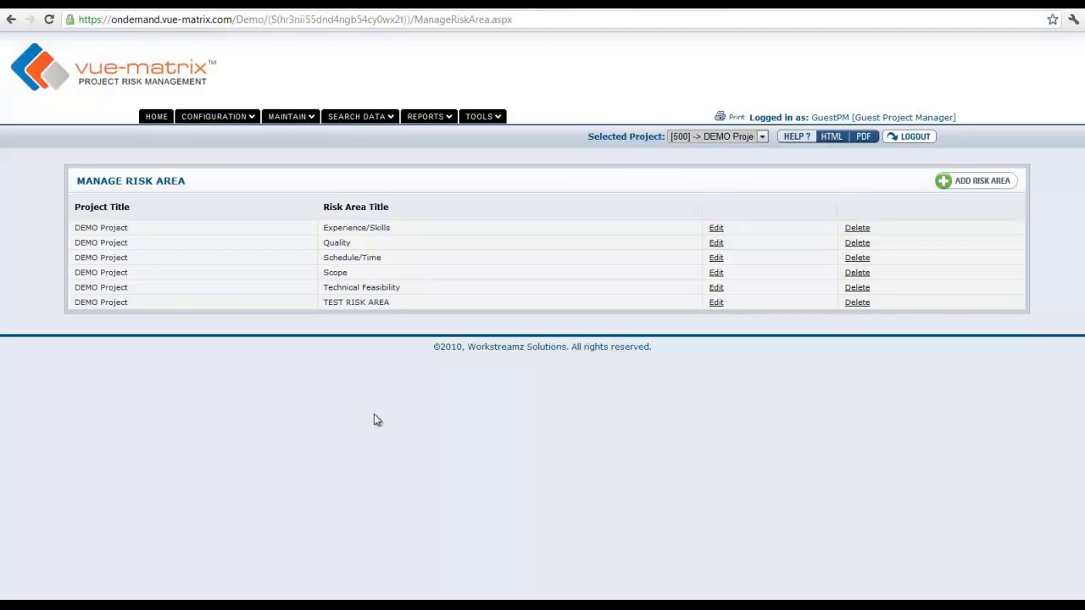
mouse_move(374, 421)
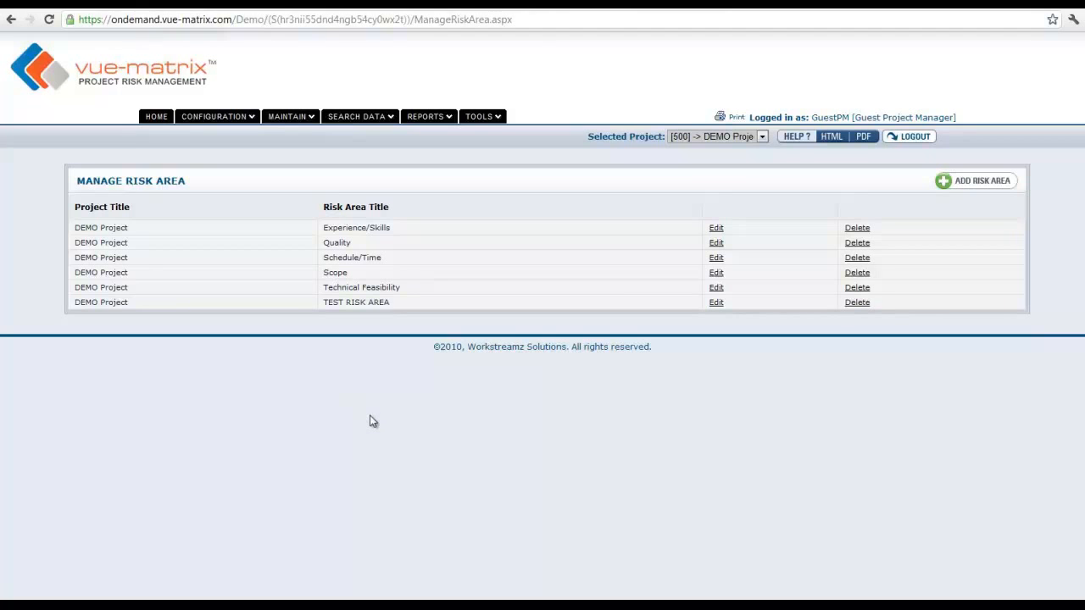
mouse_move(374, 430)
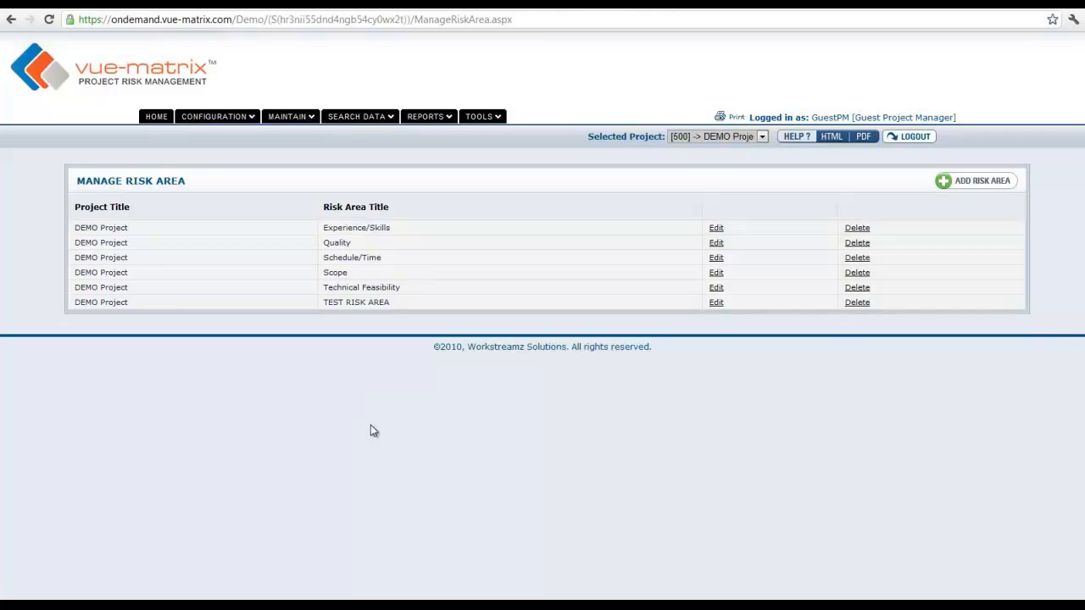
mouse_move(375, 440)
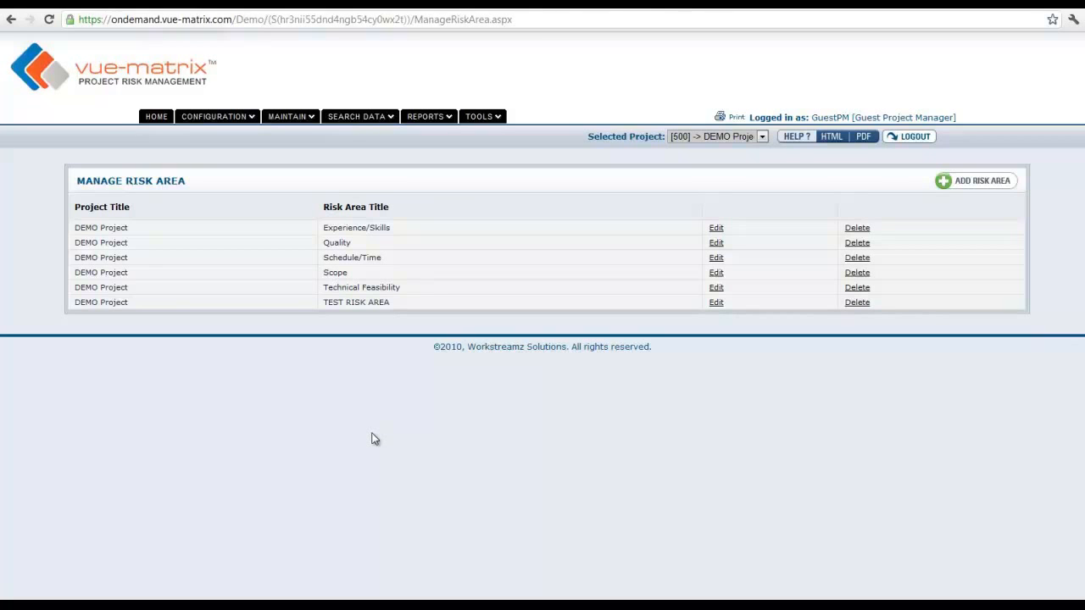
Step: Browse the Manage Risk Control and Manage Risk Response lists, ending on Manage Risk Status
click(216, 116)
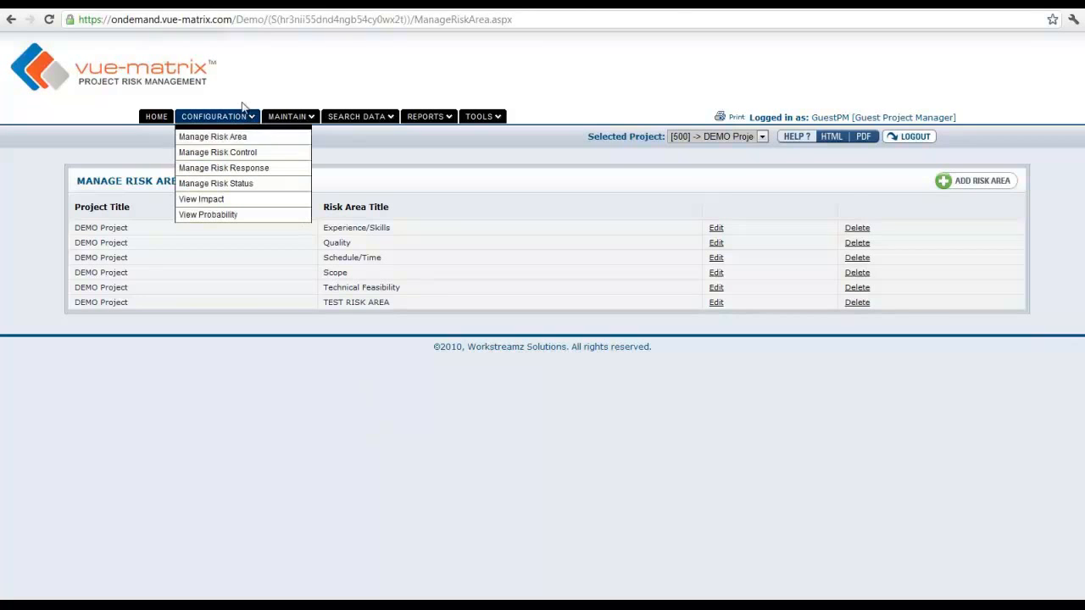
mouse_move(217, 151)
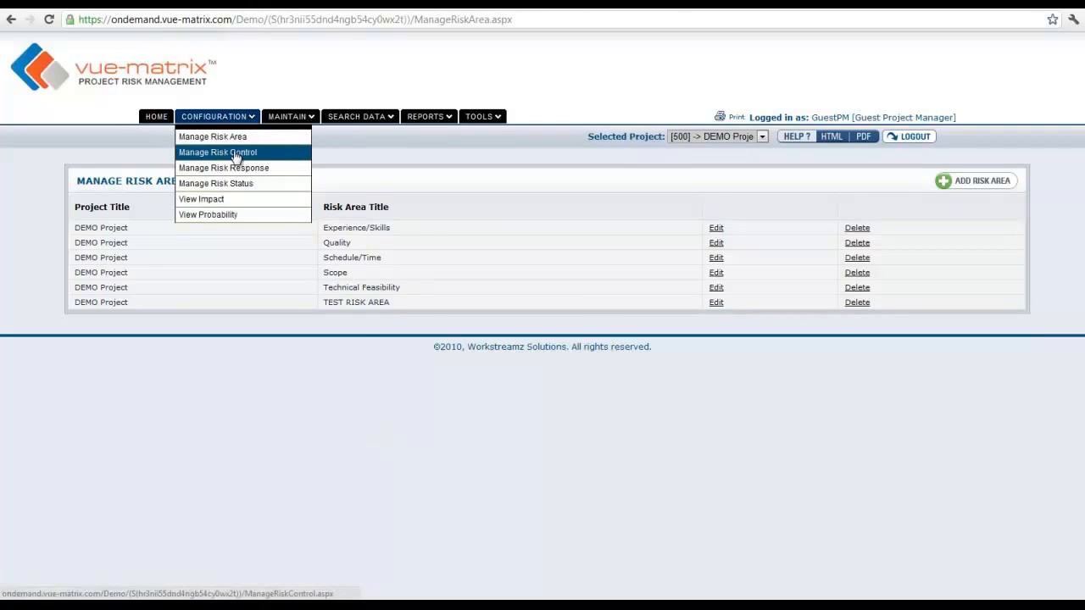
click(217, 151)
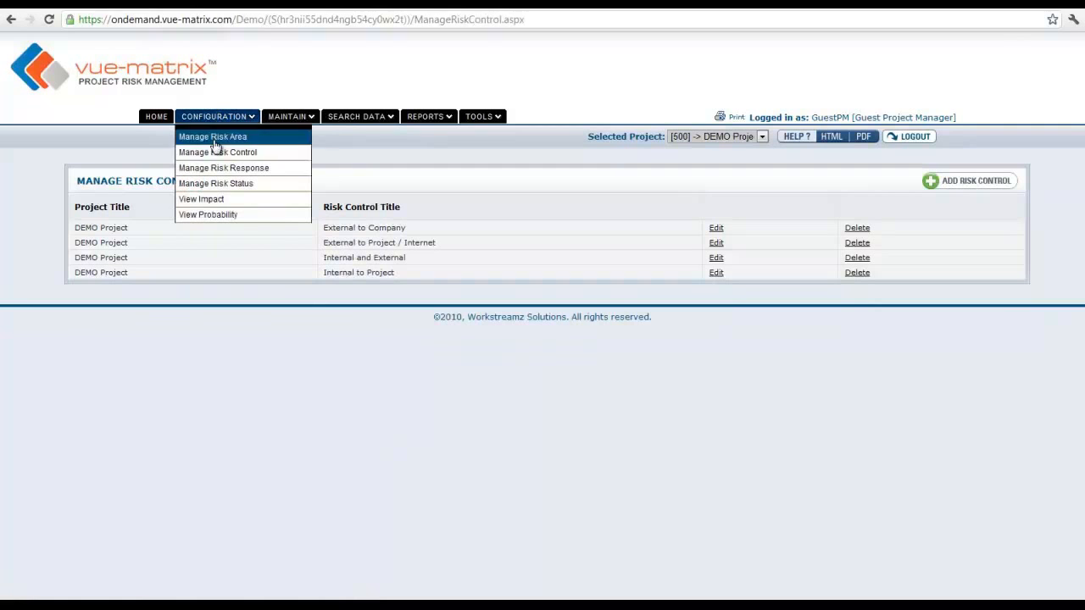
click(223, 167)
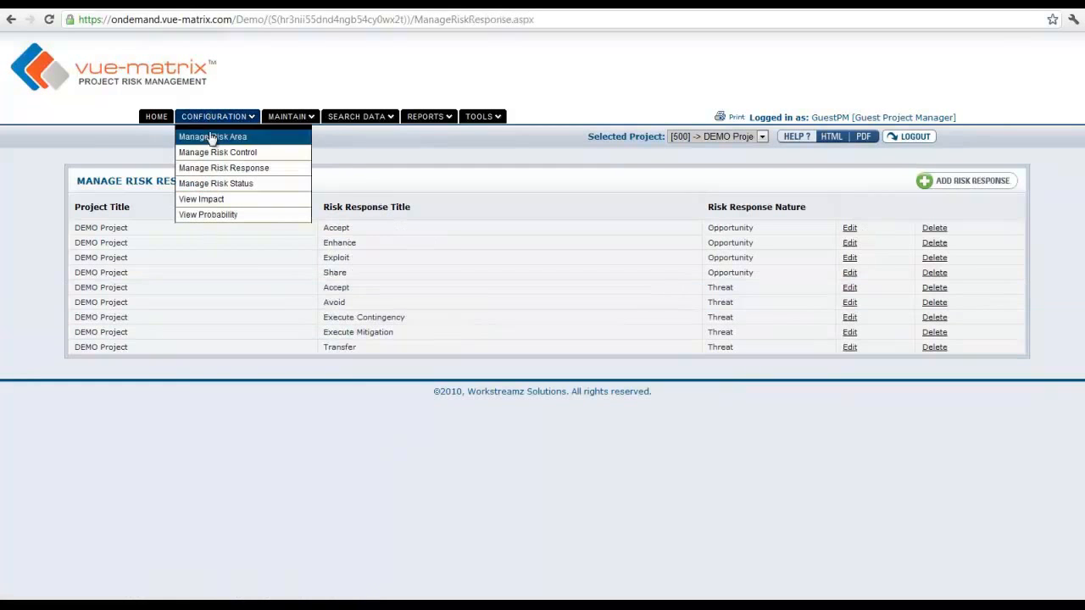
click(216, 183)
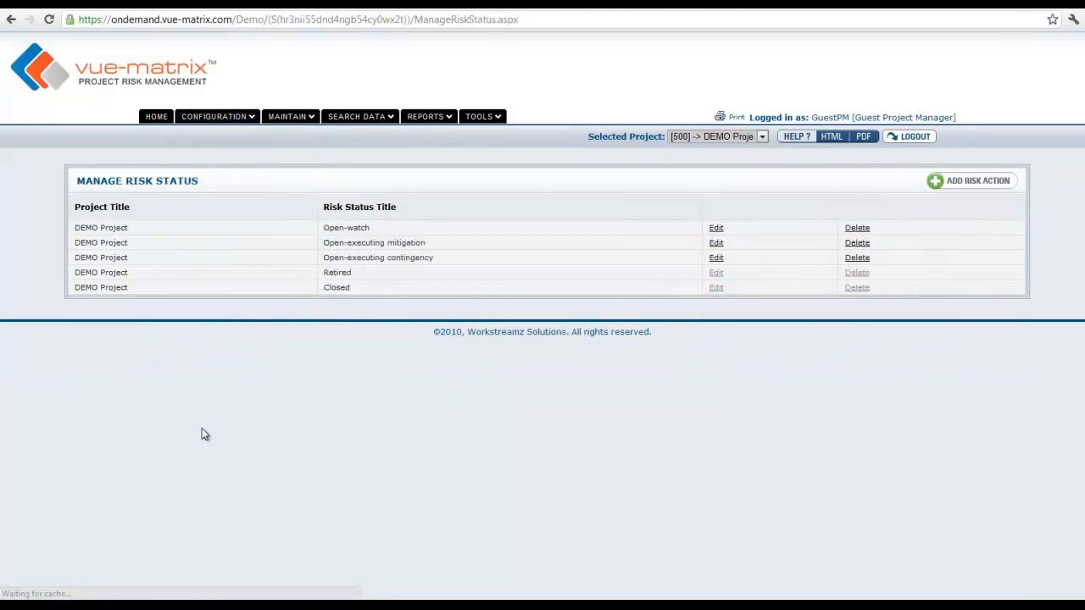